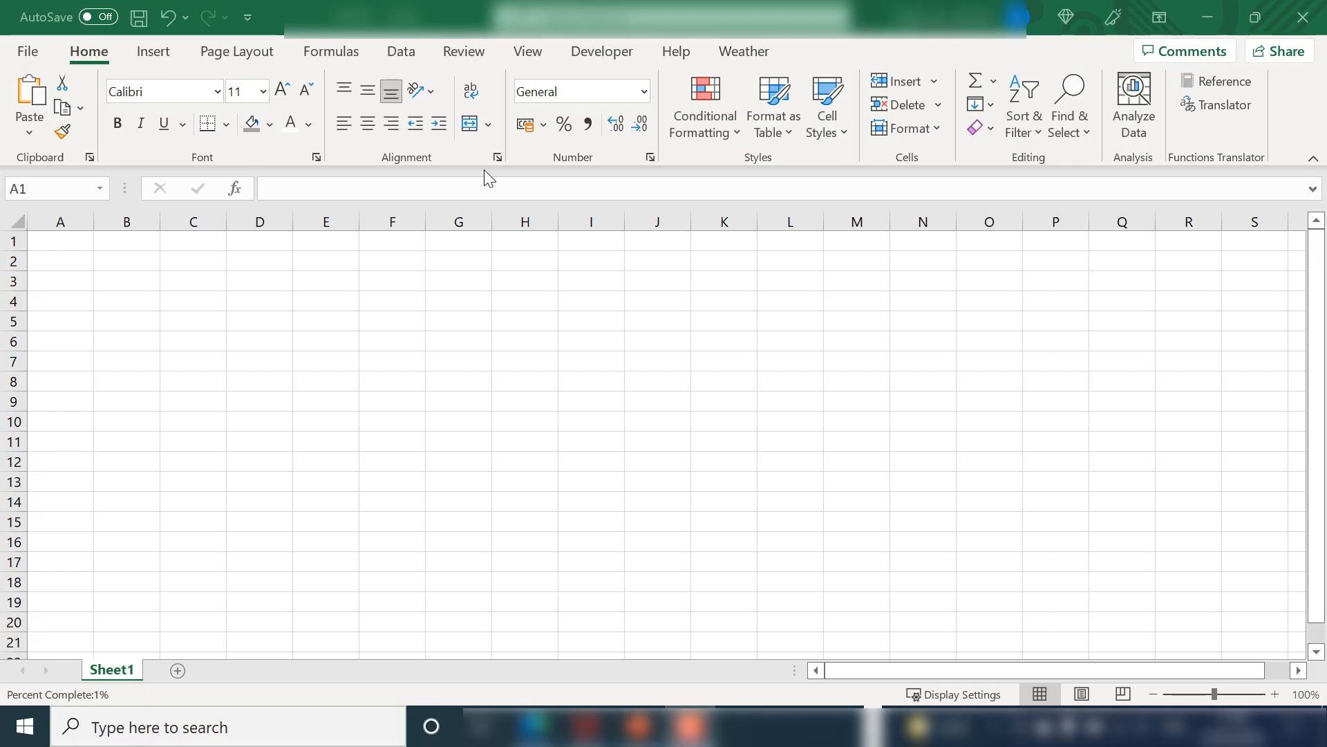
mouse_move(504, 400)
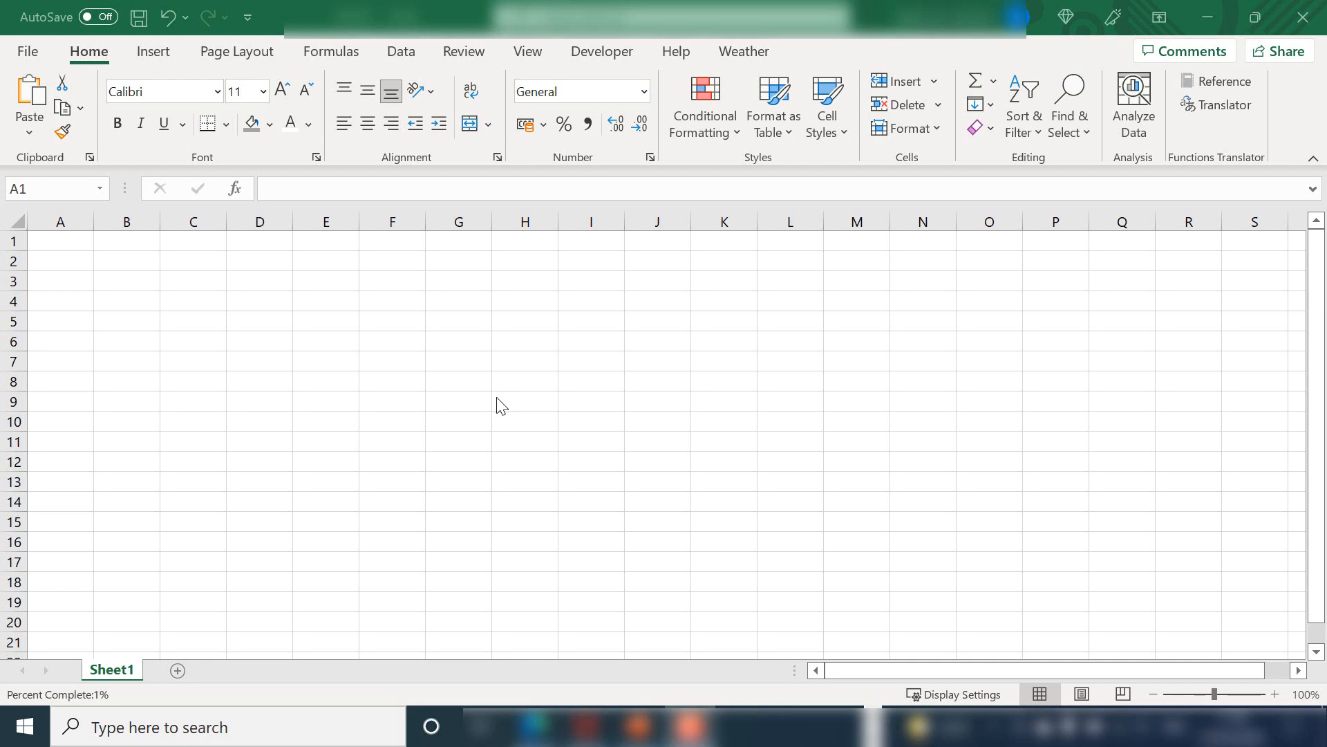
mouse_move(486, 462)
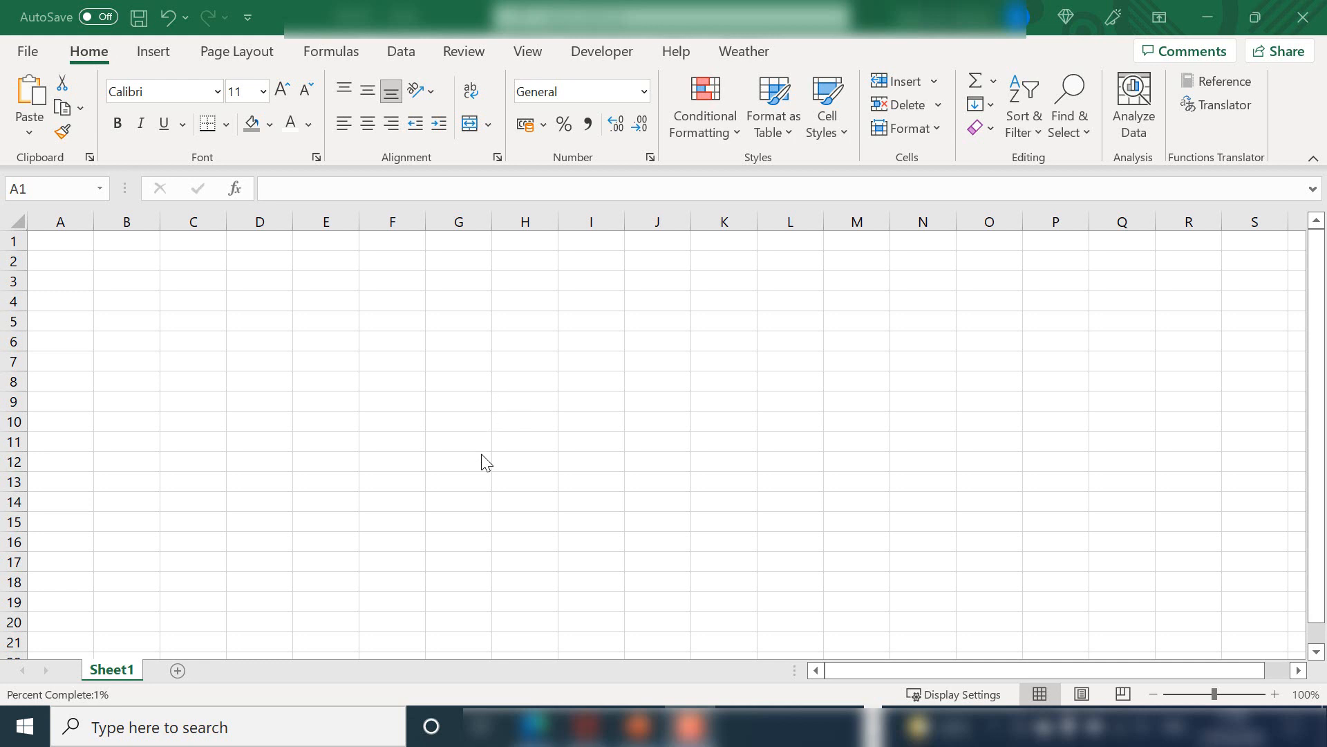
mouse_move(461, 358)
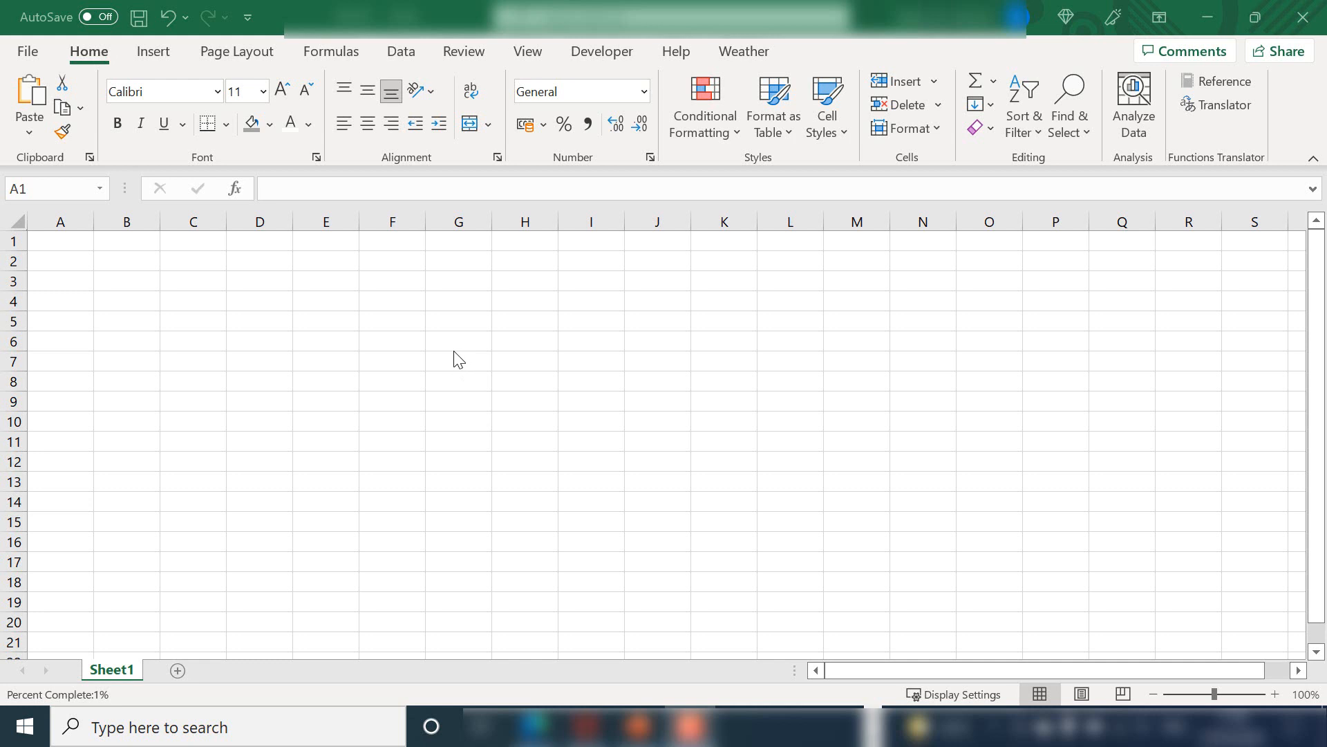
mouse_move(401, 374)
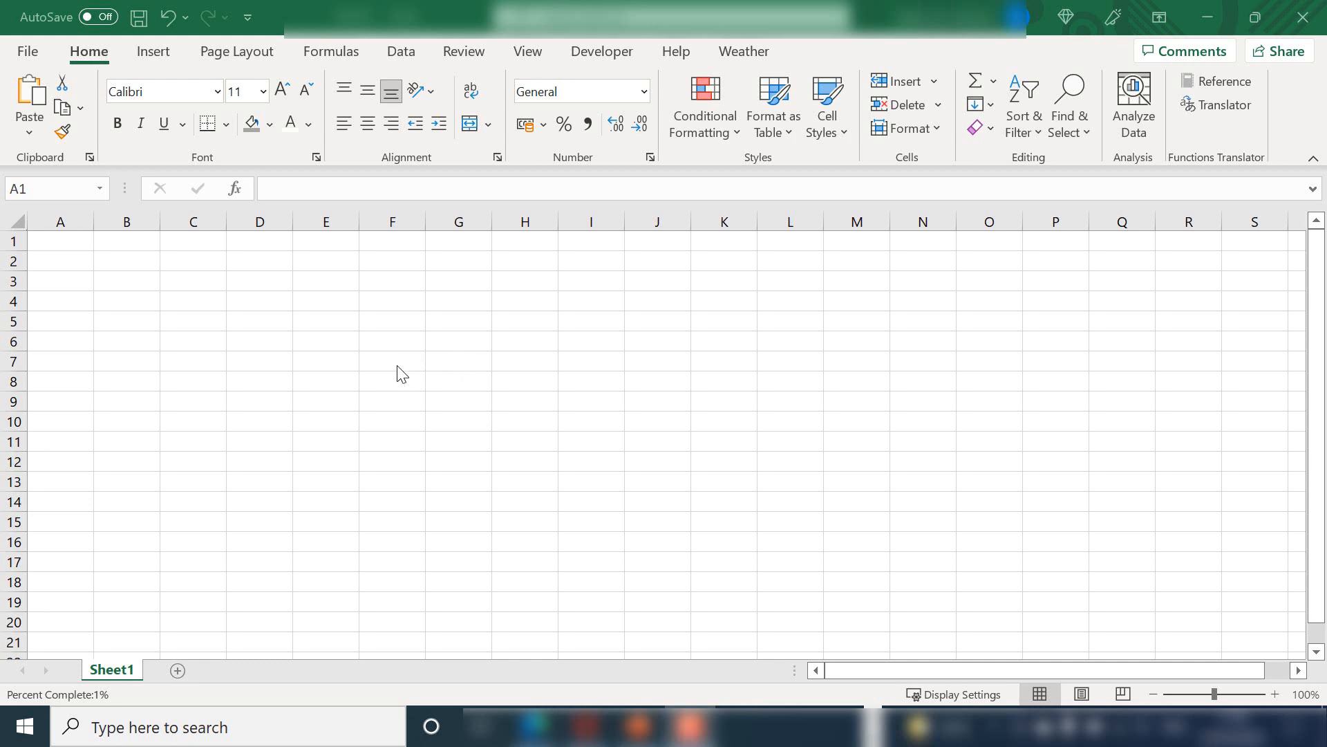
mouse_move(373, 376)
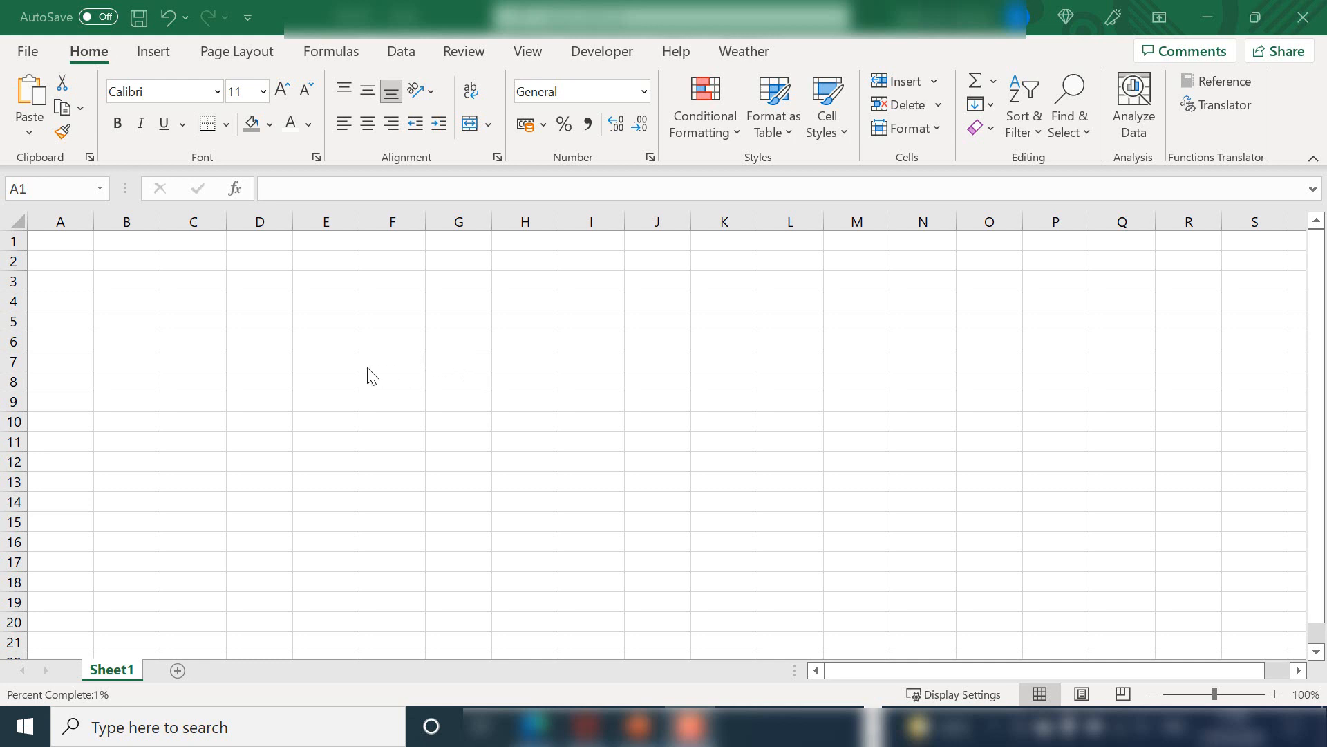
mouse_move(28, 57)
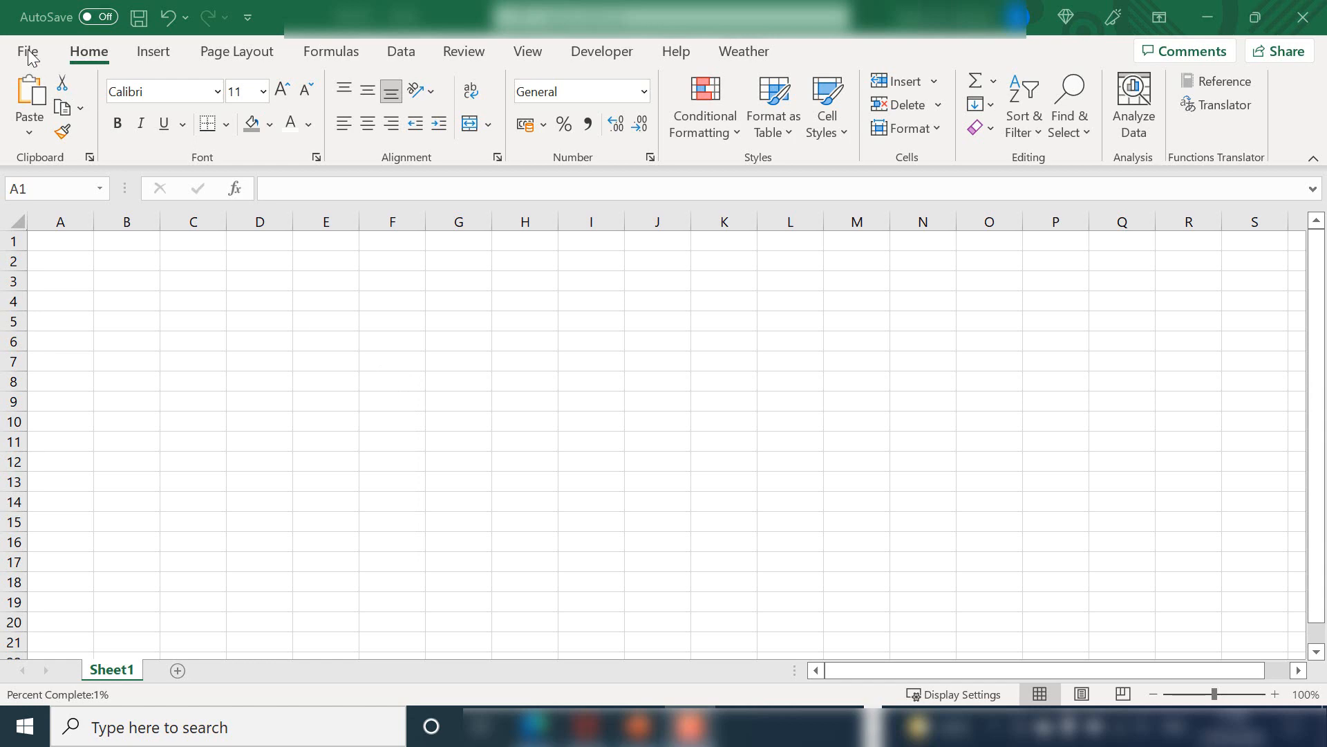
Open the File menu's Info page for the Book3 workbook
click(26, 50)
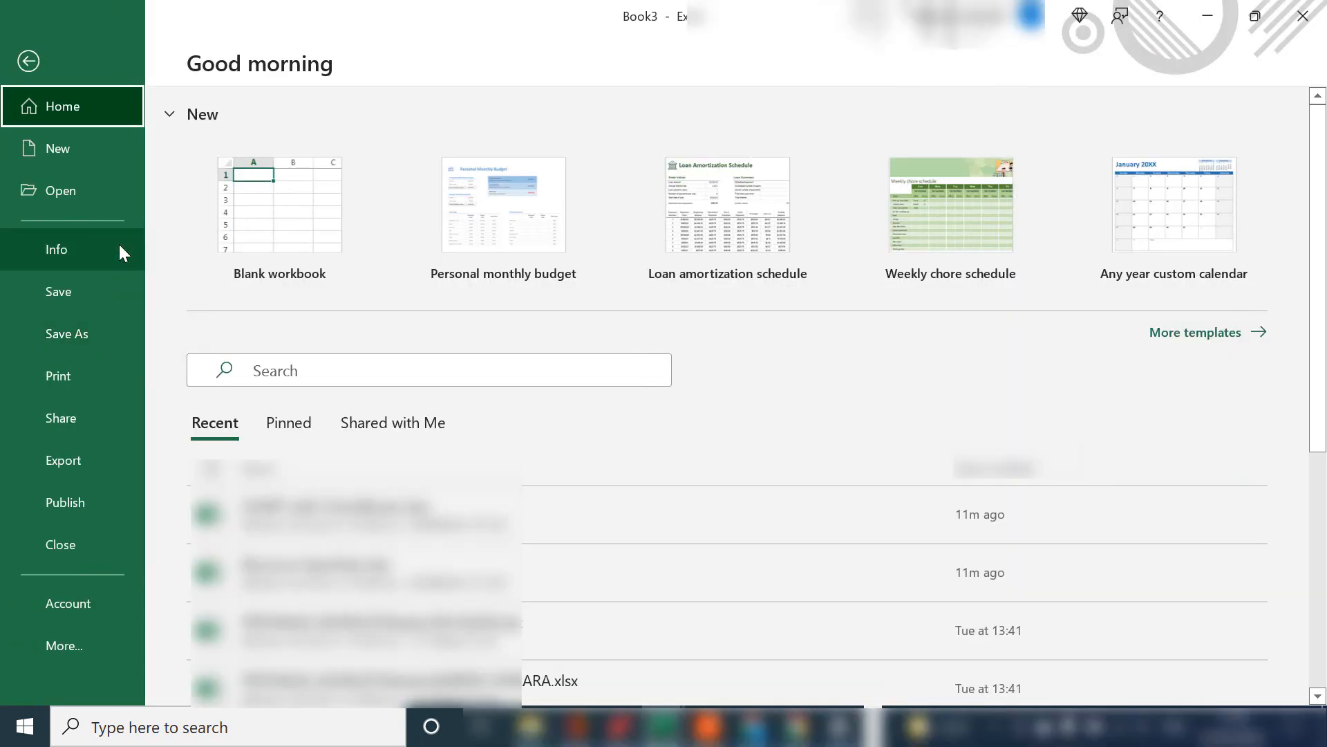
click(56, 249)
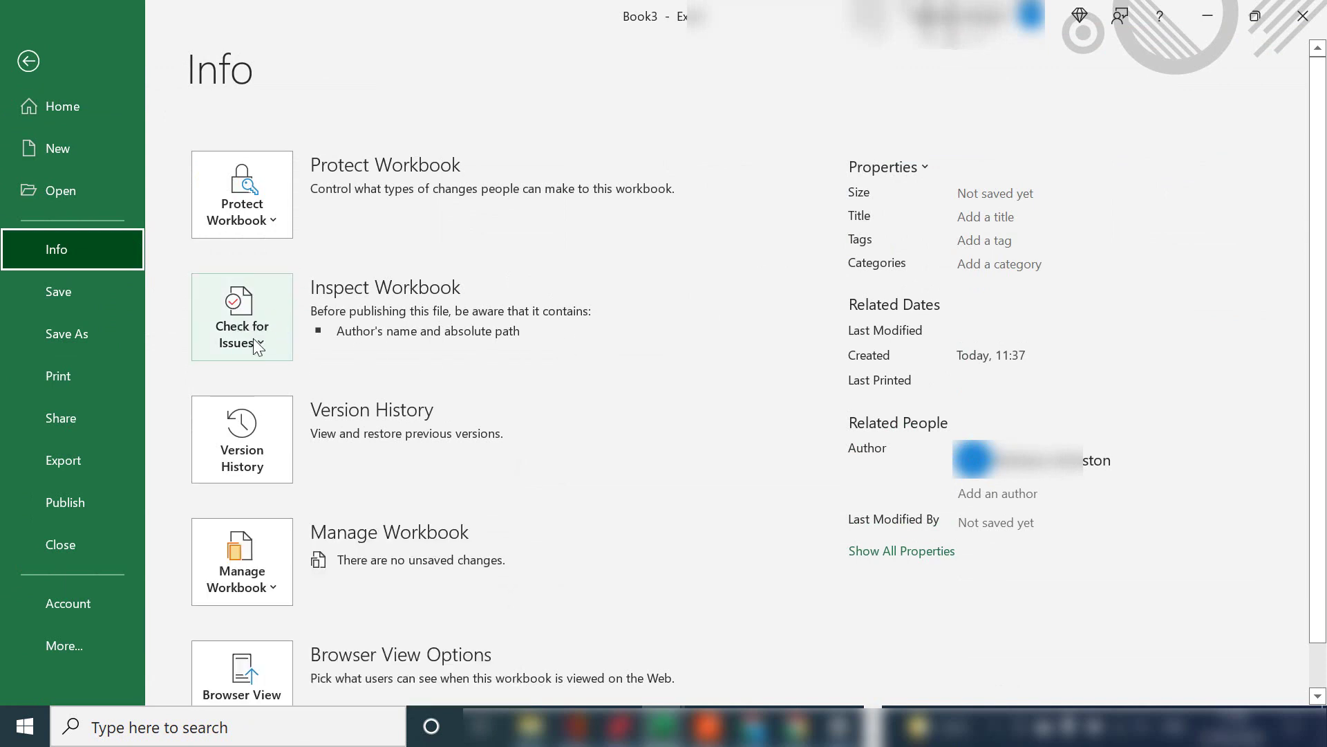
mouse_move(375, 340)
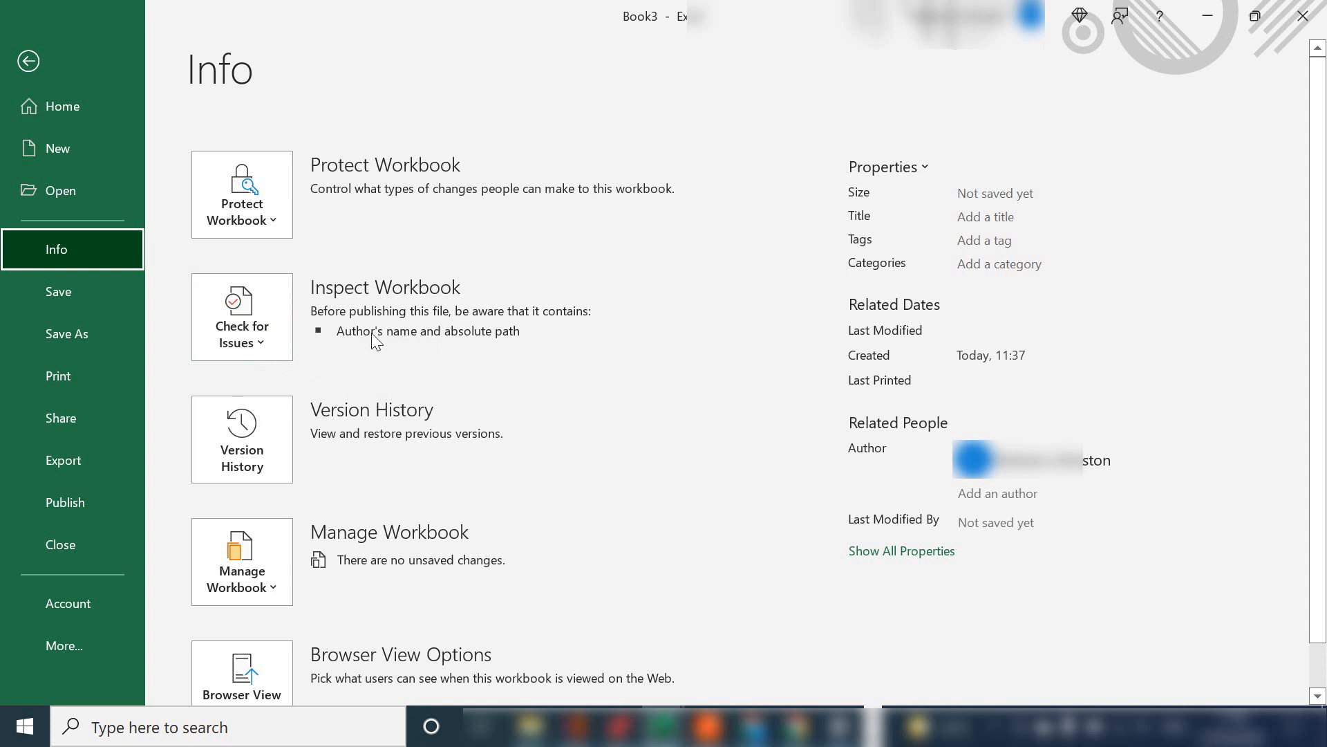
mouse_move(328, 346)
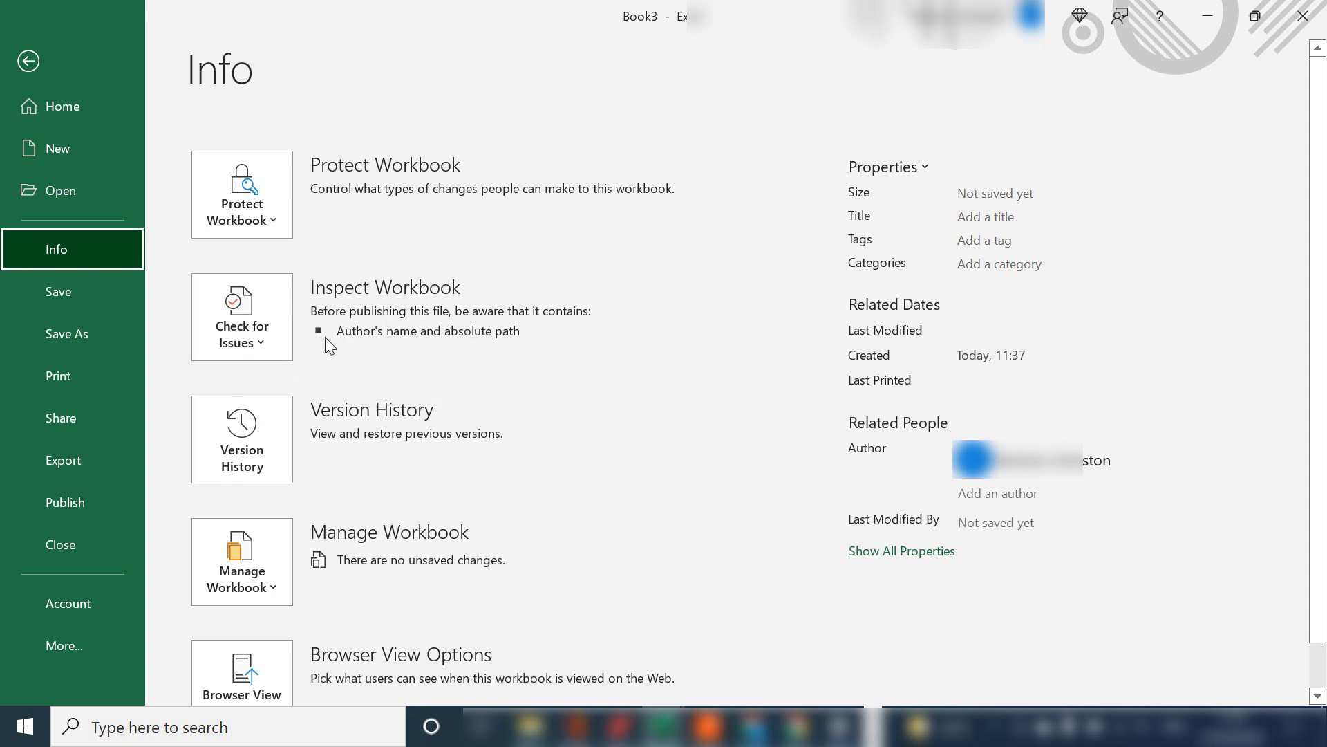
mouse_move(500, 349)
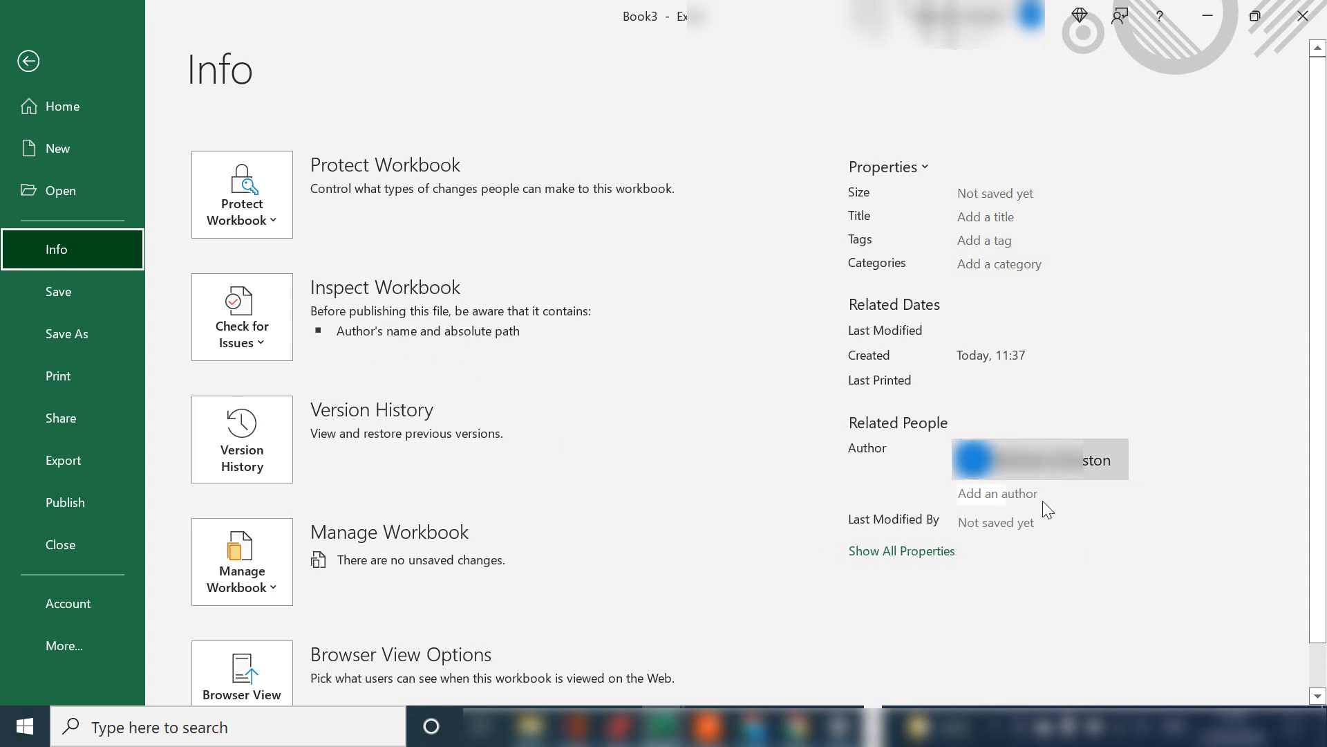
mouse_move(1002, 481)
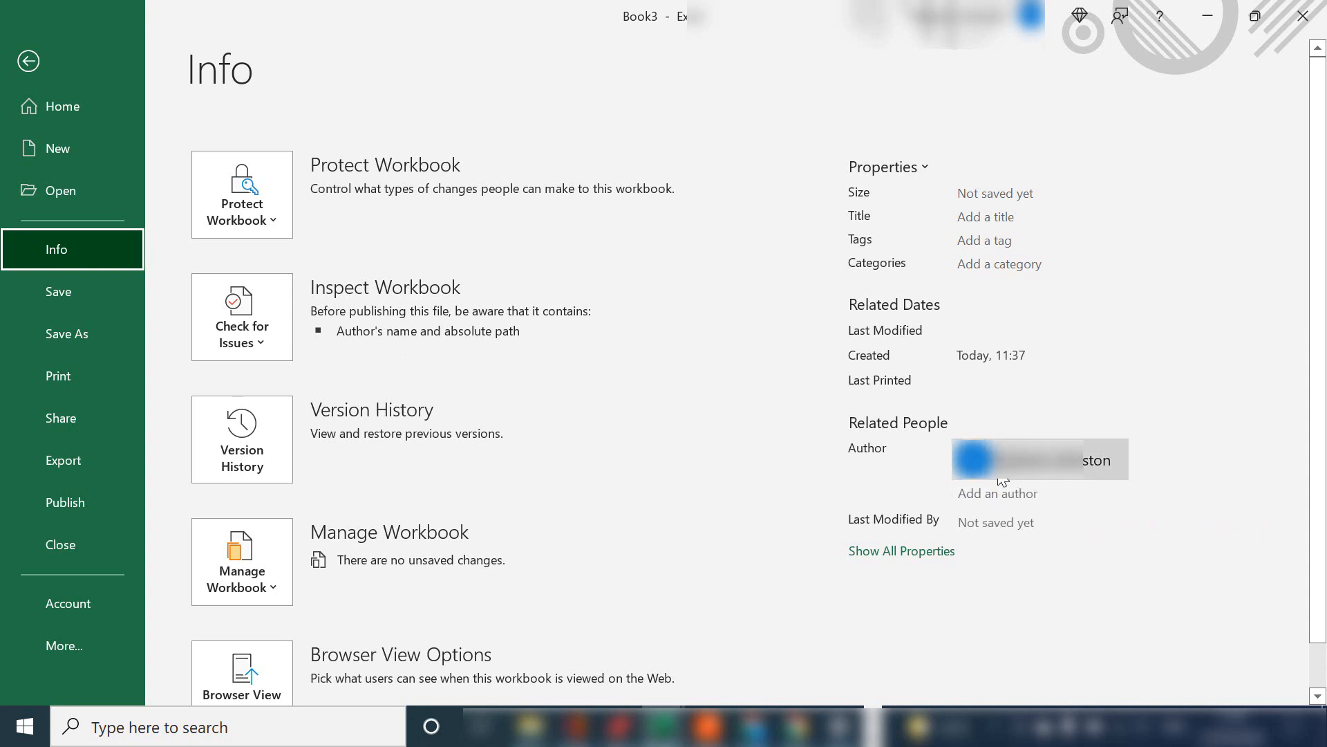
Launch Inspect Document from Check for Issues and review the ticked content categories
click(241, 316)
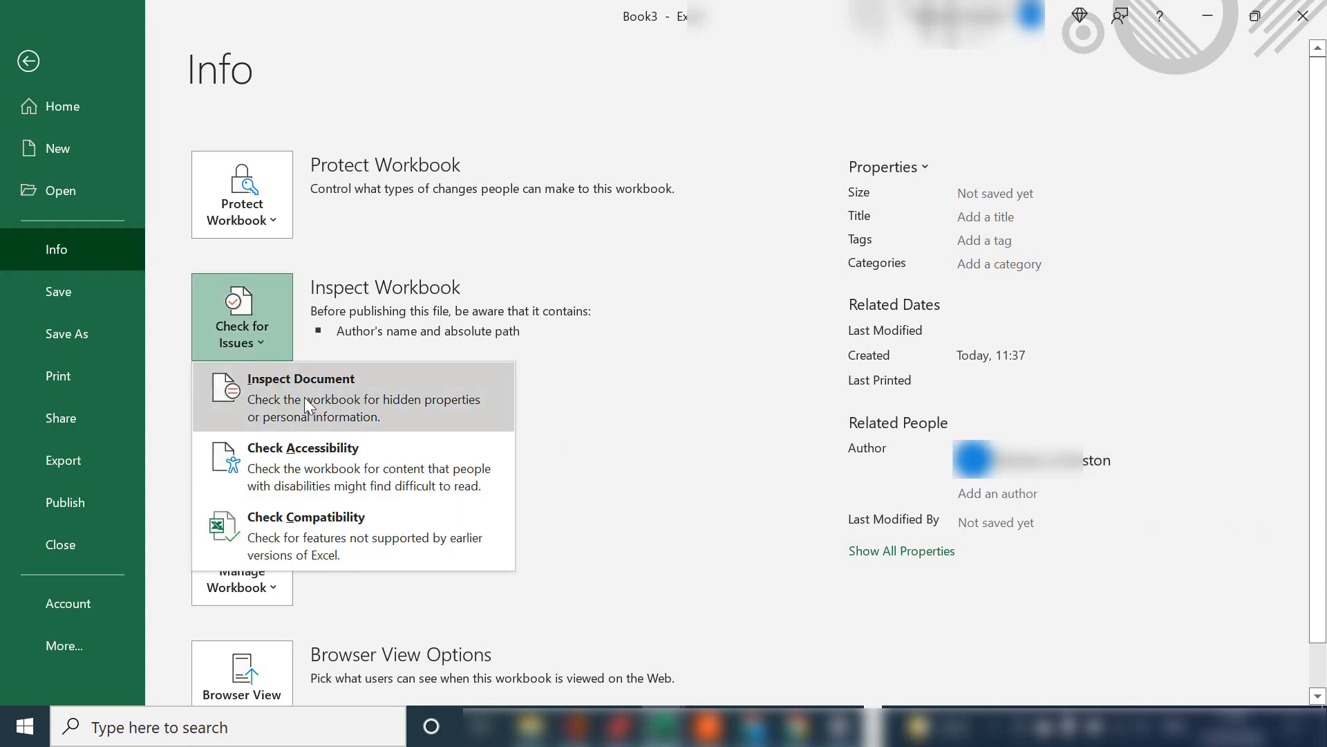
click(300, 378)
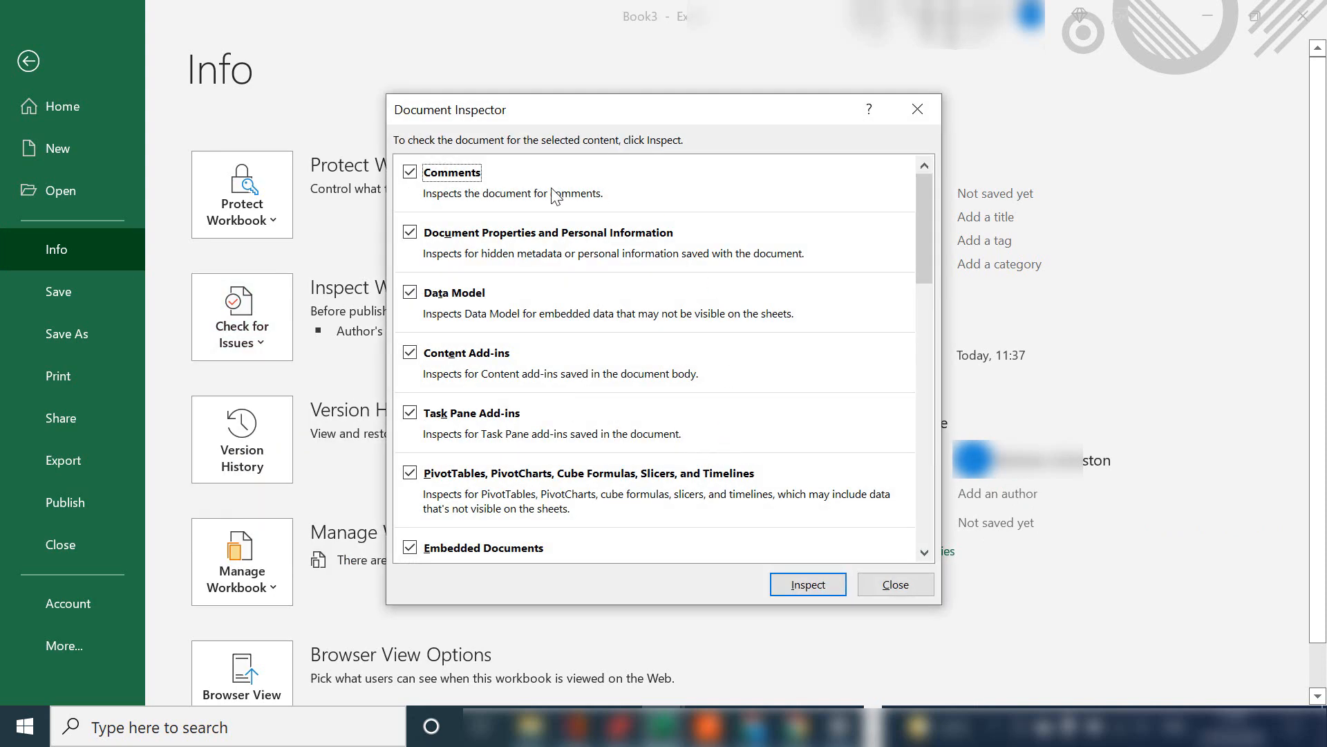
scroll(down, 3)
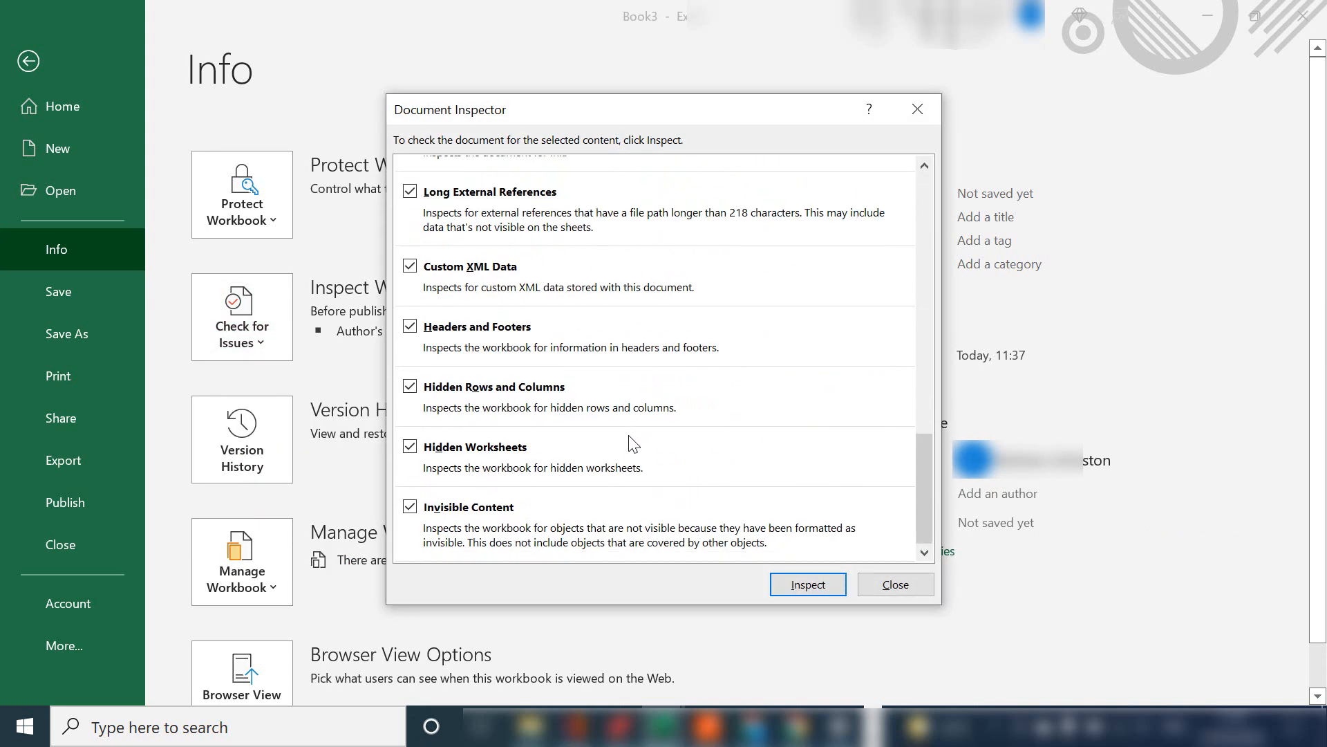
scroll(down, 3)
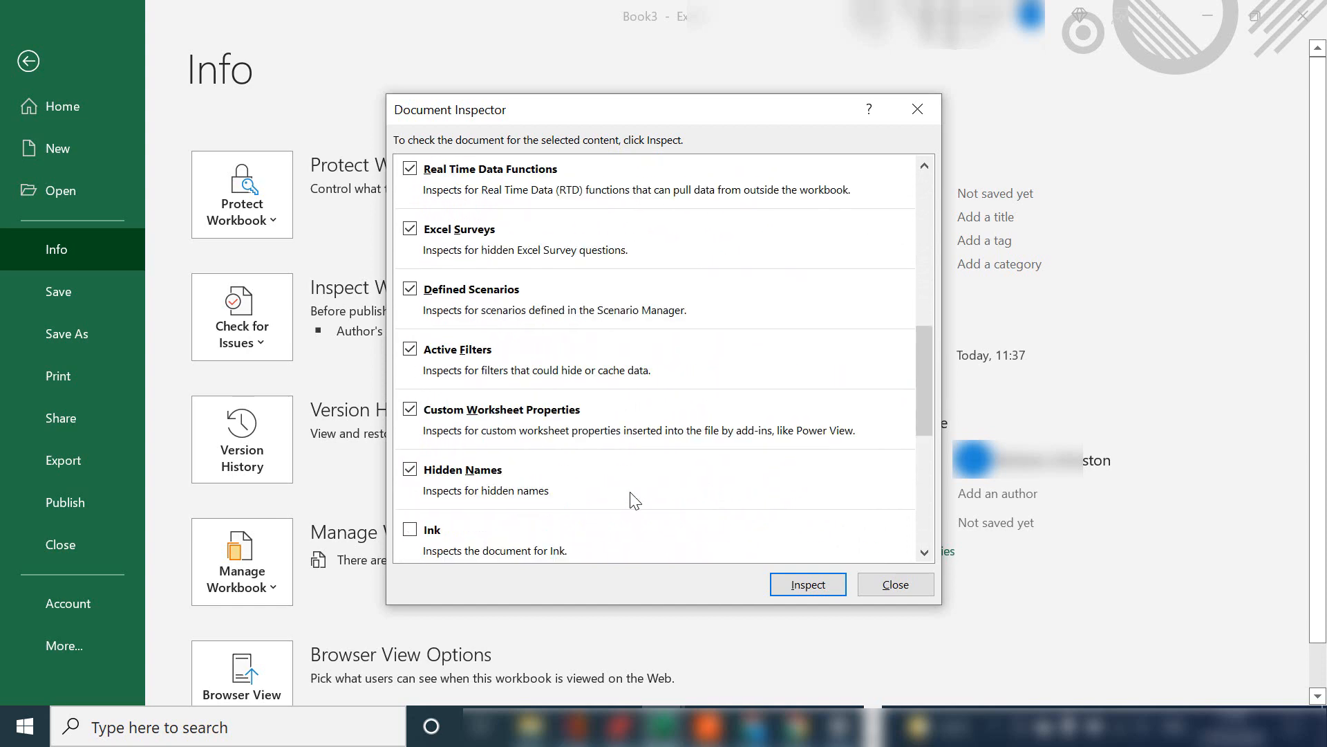
scroll(up, 3)
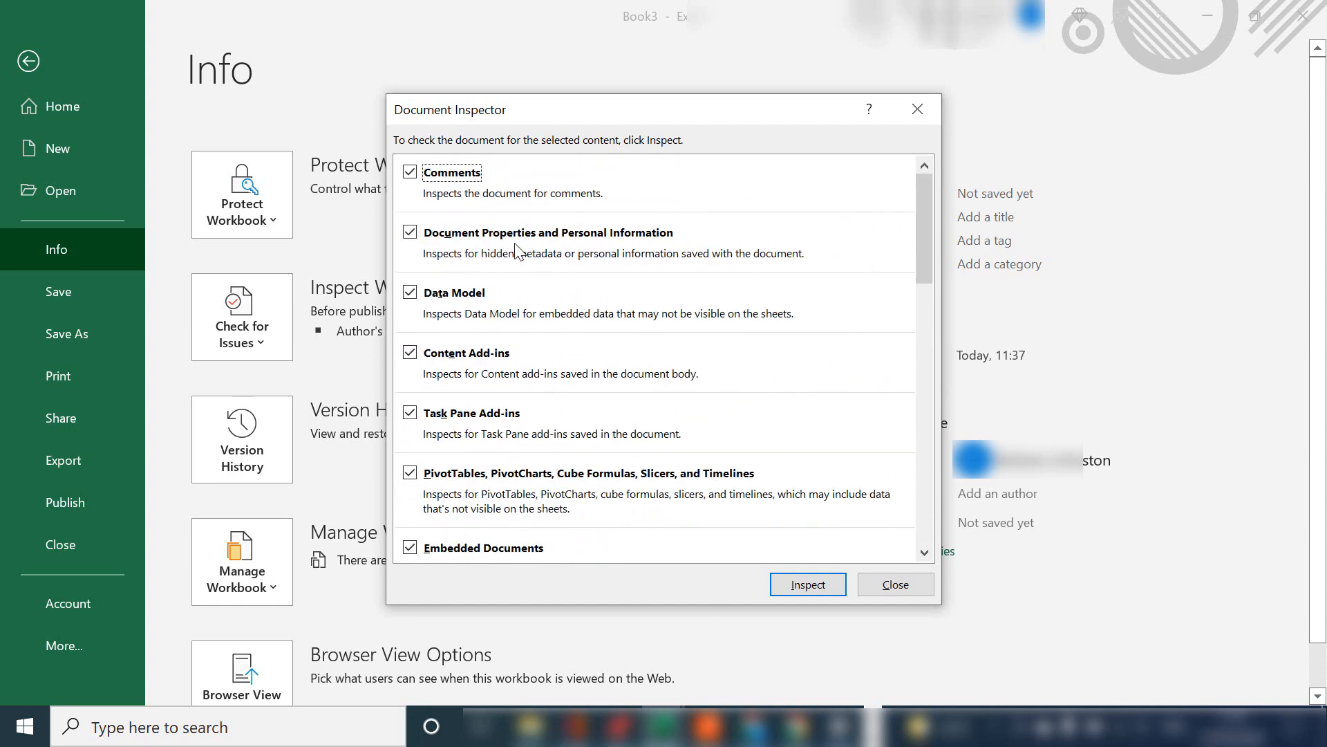
Run the inspection, revealing the stored author name and absolute file path
click(806, 584)
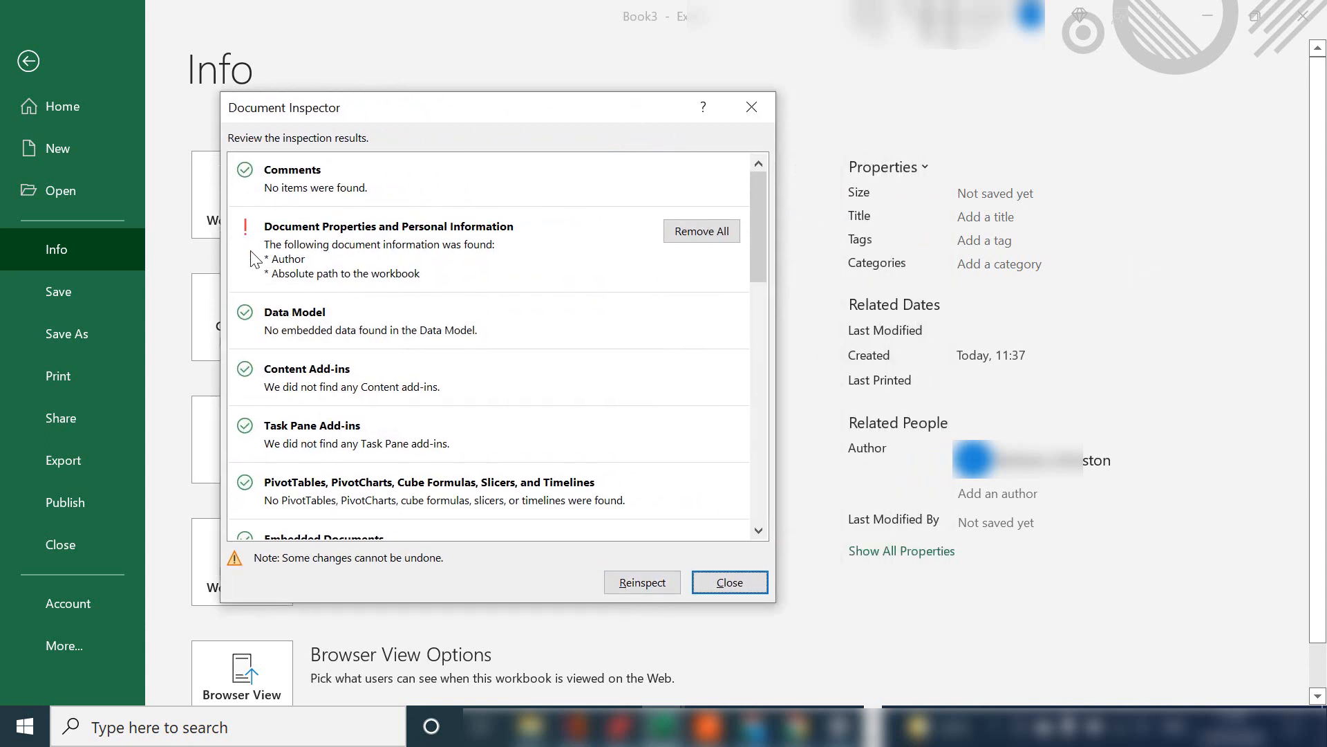
mouse_move(278, 276)
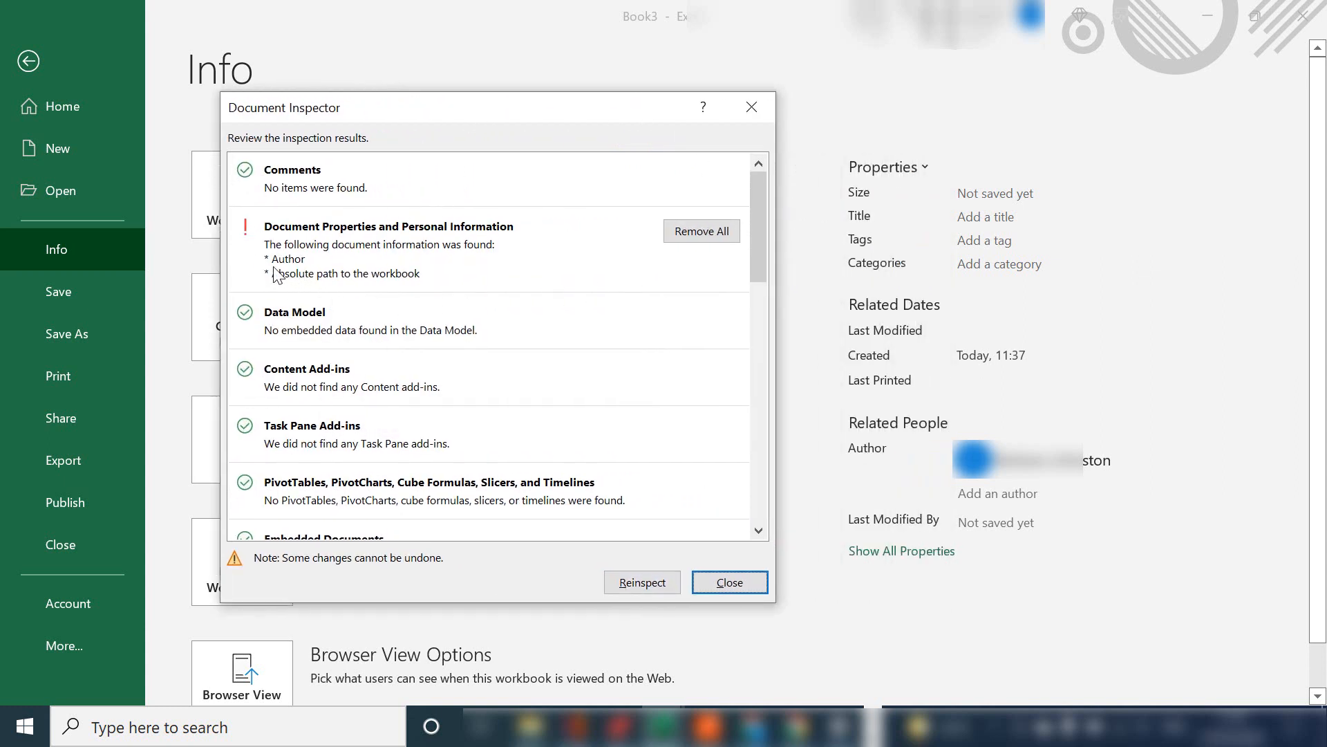
mouse_move(364, 291)
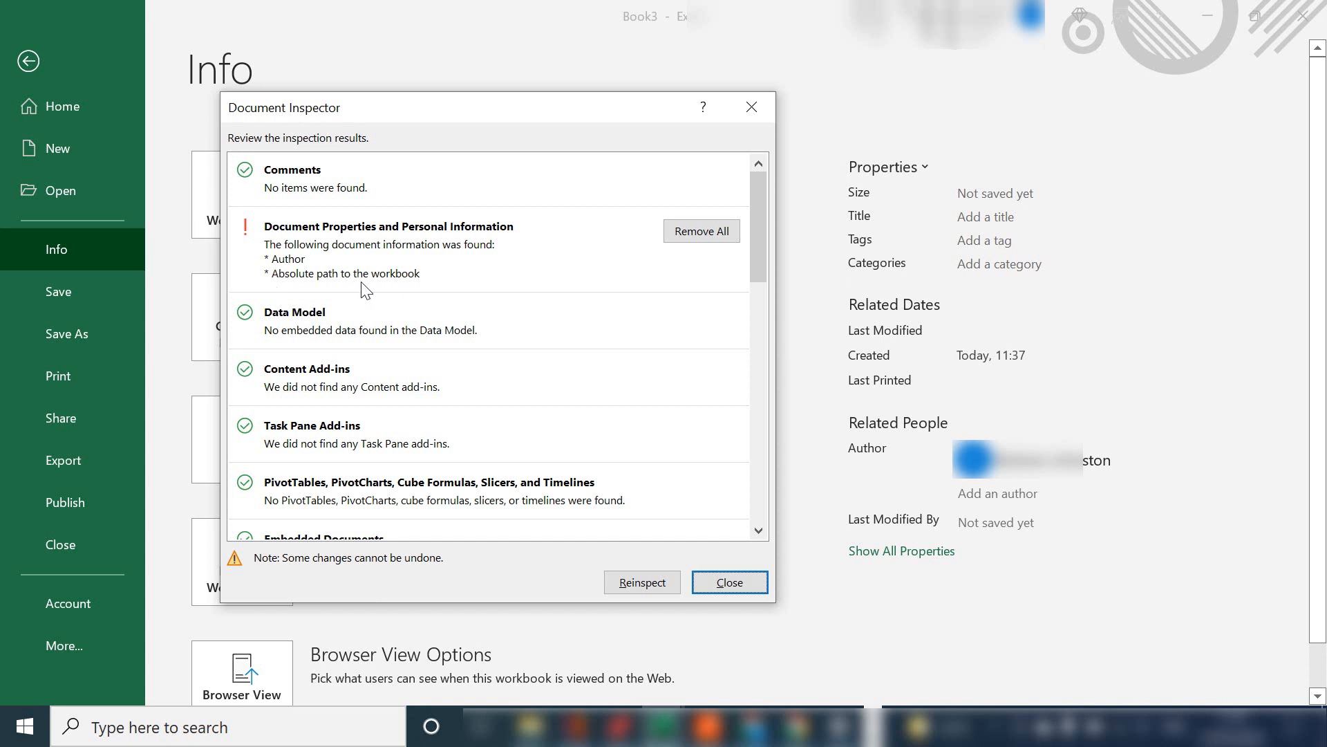
mouse_move(424, 281)
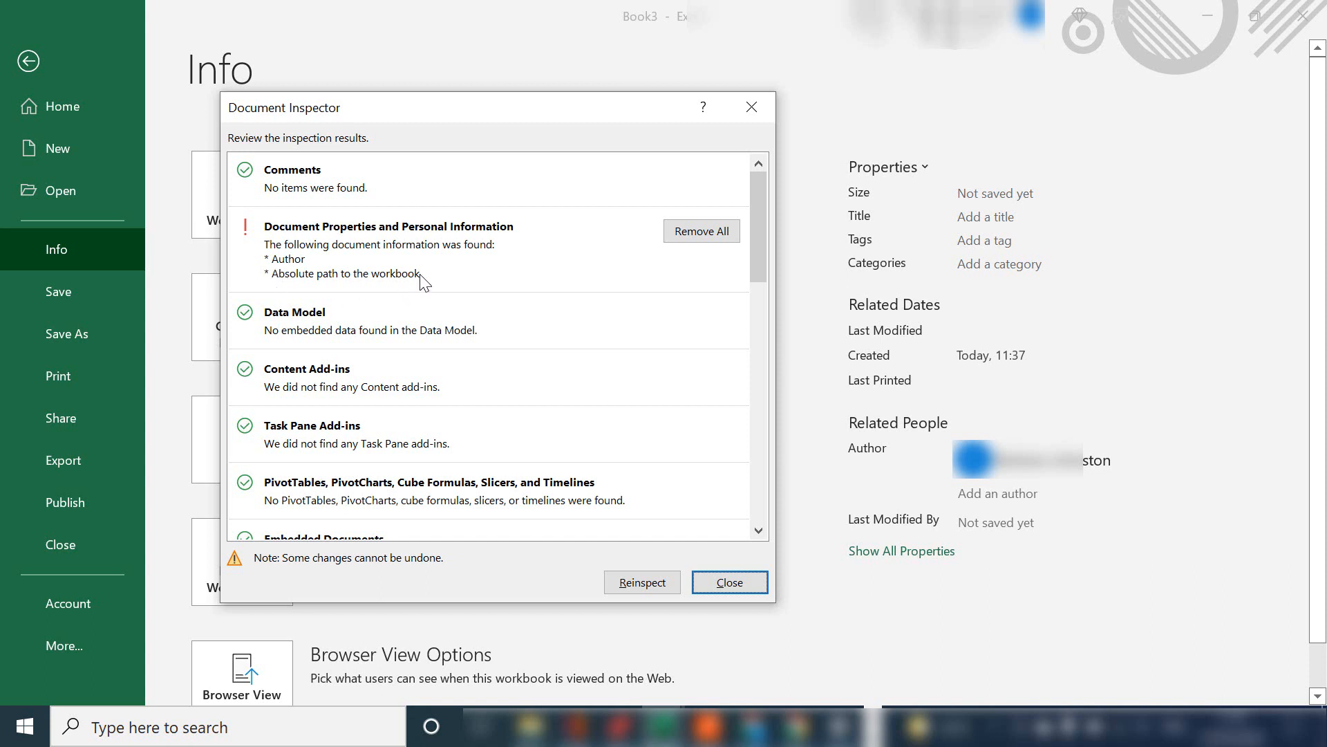
mouse_move(325, 233)
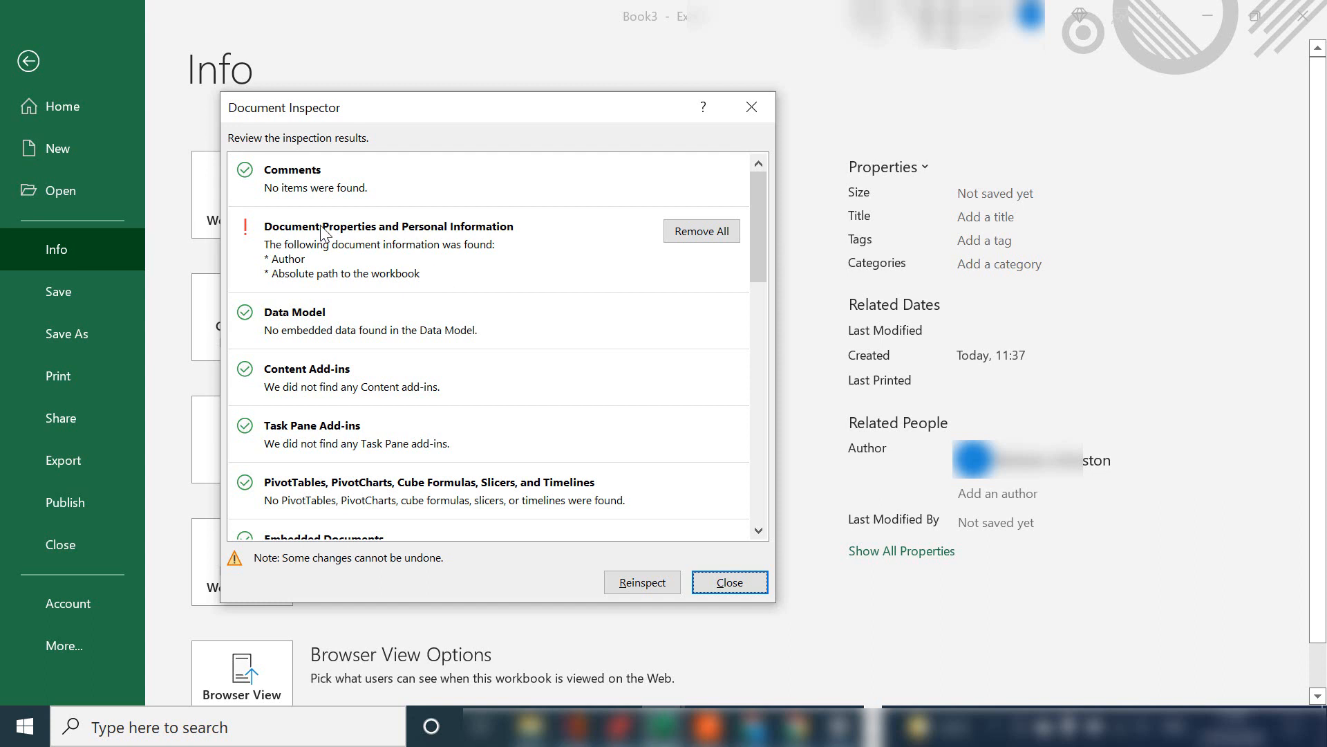
mouse_move(412, 279)
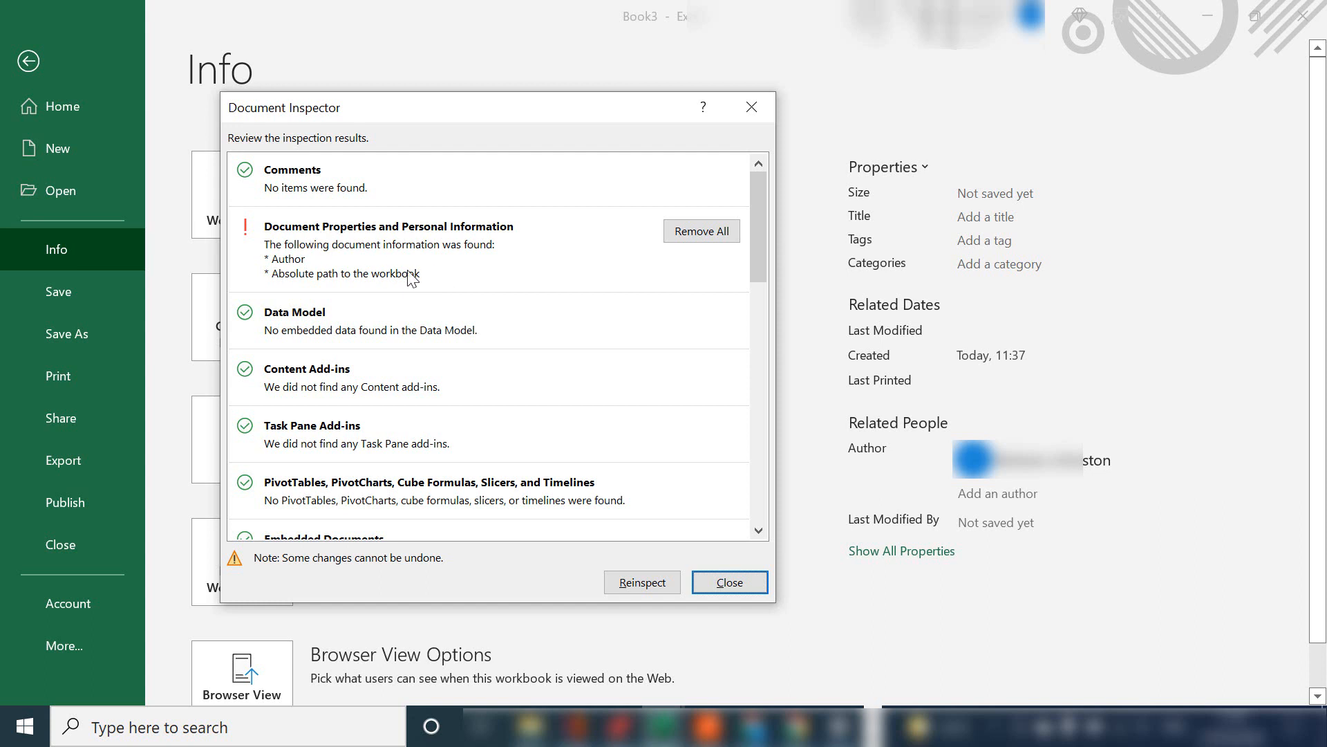
mouse_move(558, 285)
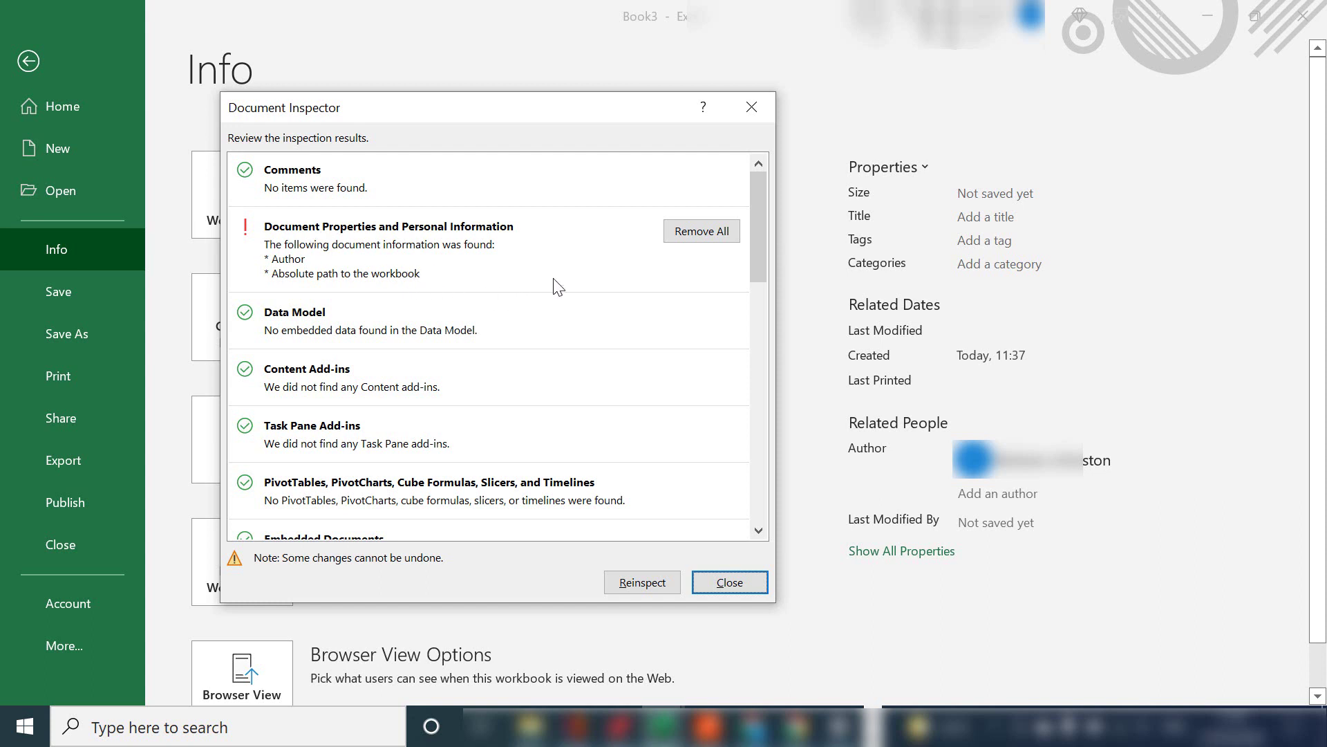
mouse_move(678, 276)
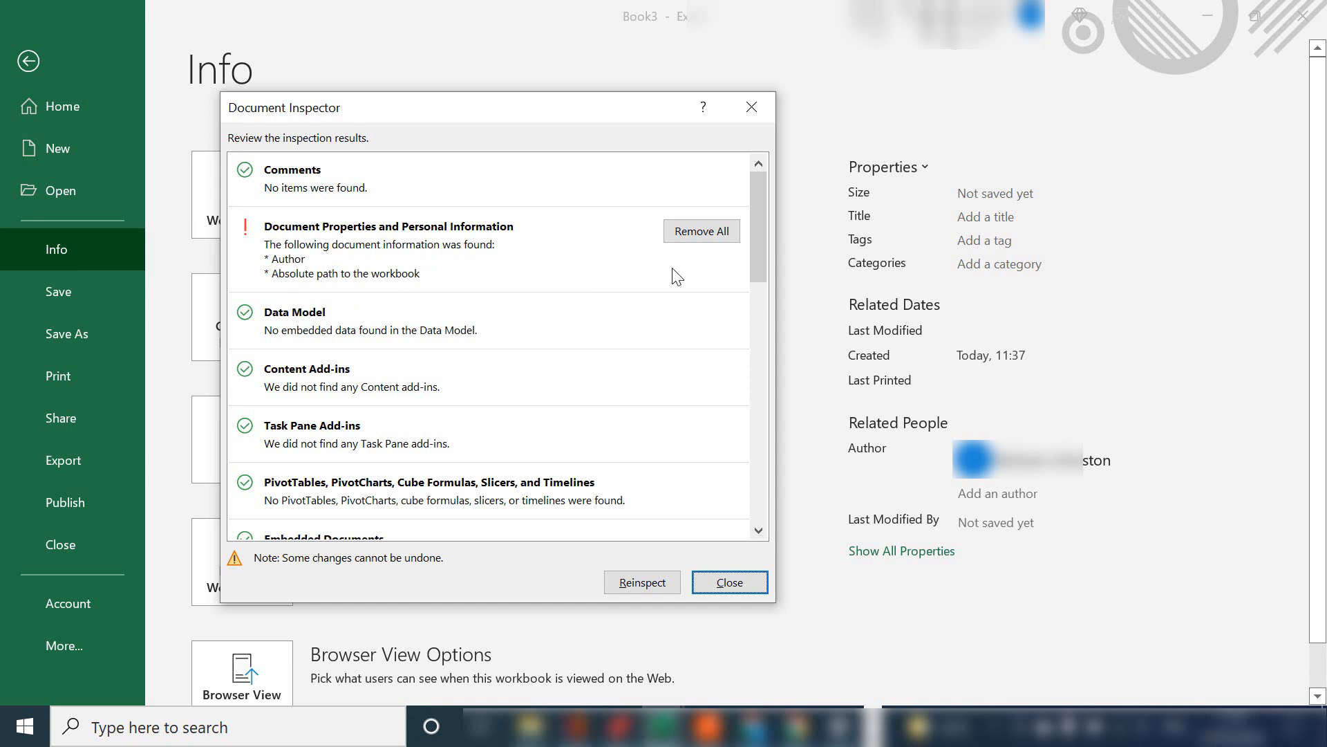
Remove all Document Properties and Personal Information, then reinspect the workbook
click(701, 230)
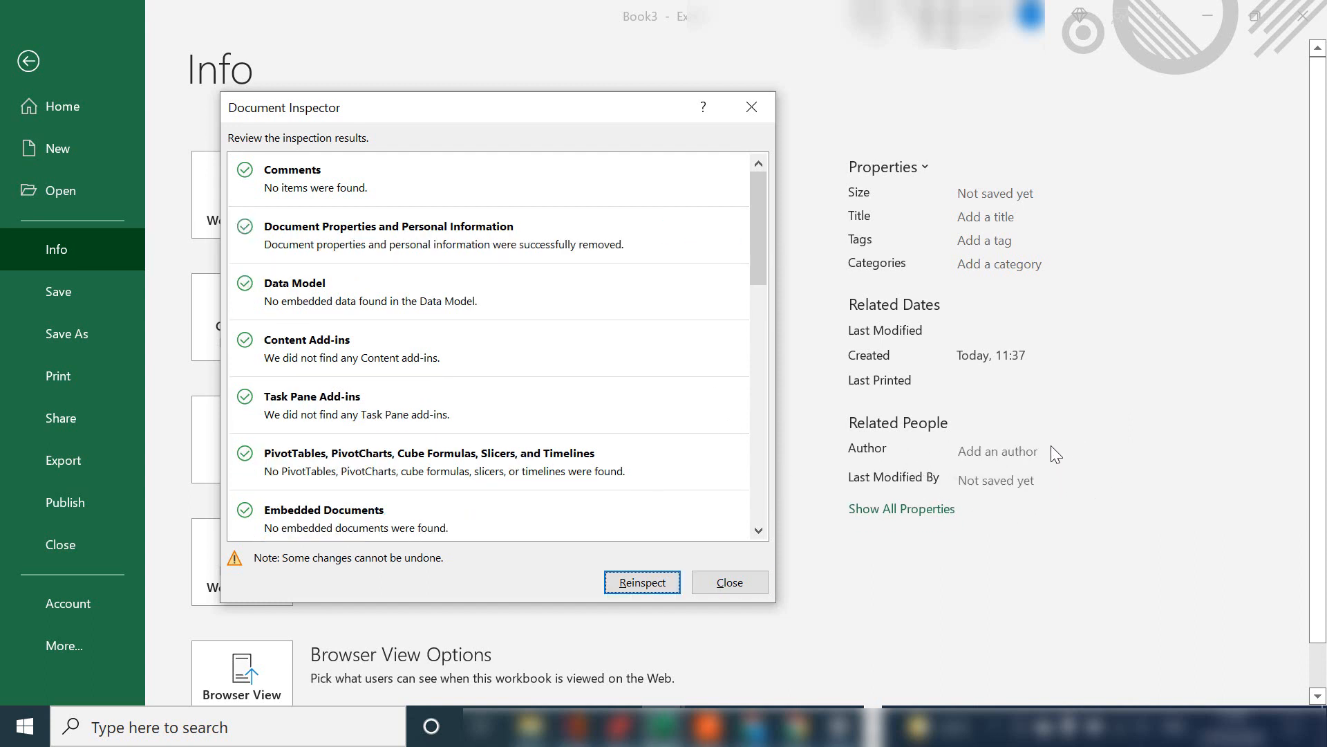
mouse_move(641, 582)
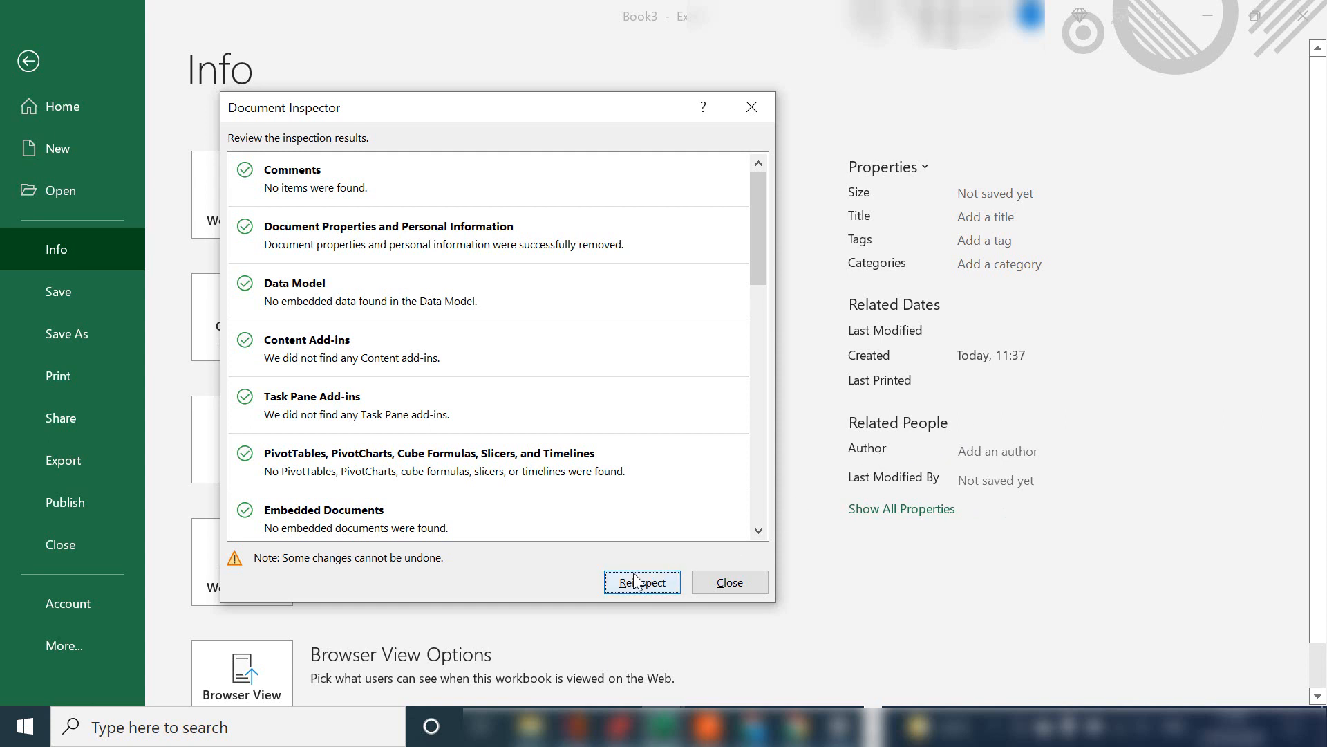
click(641, 582)
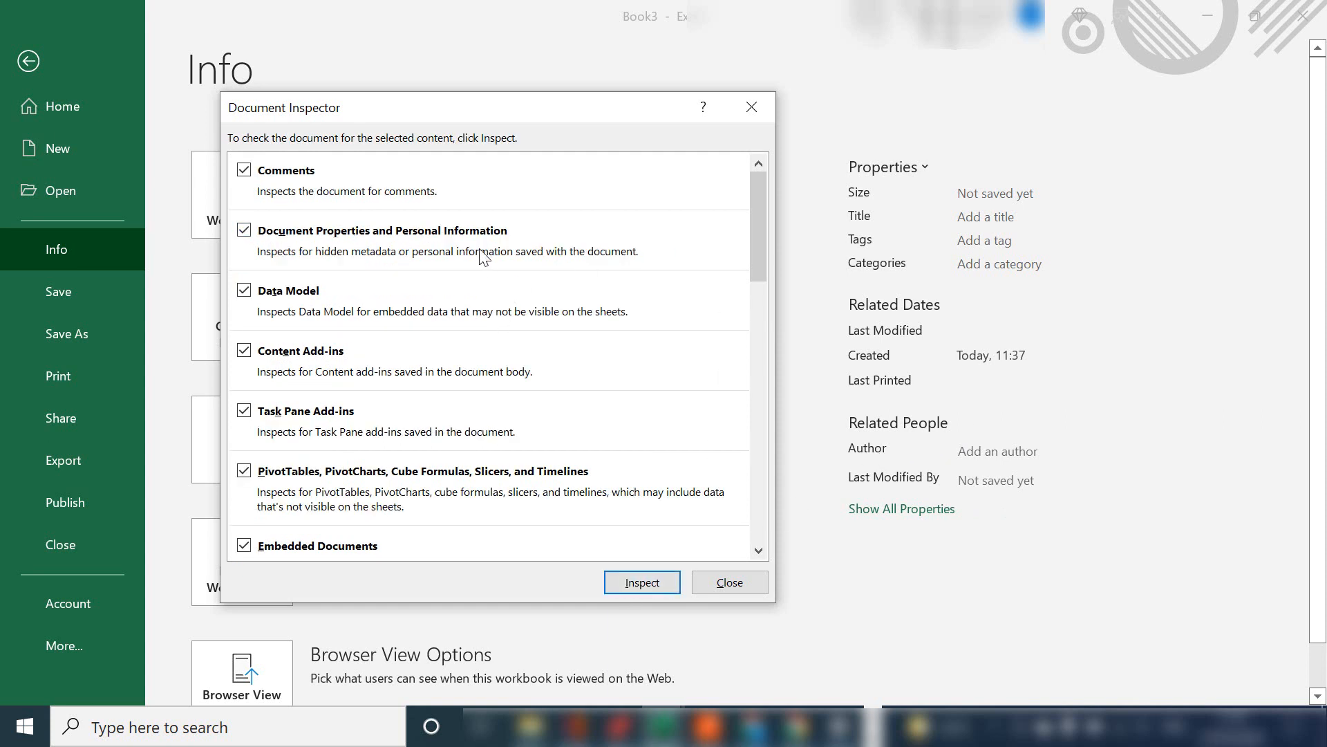
mouse_move(615, 248)
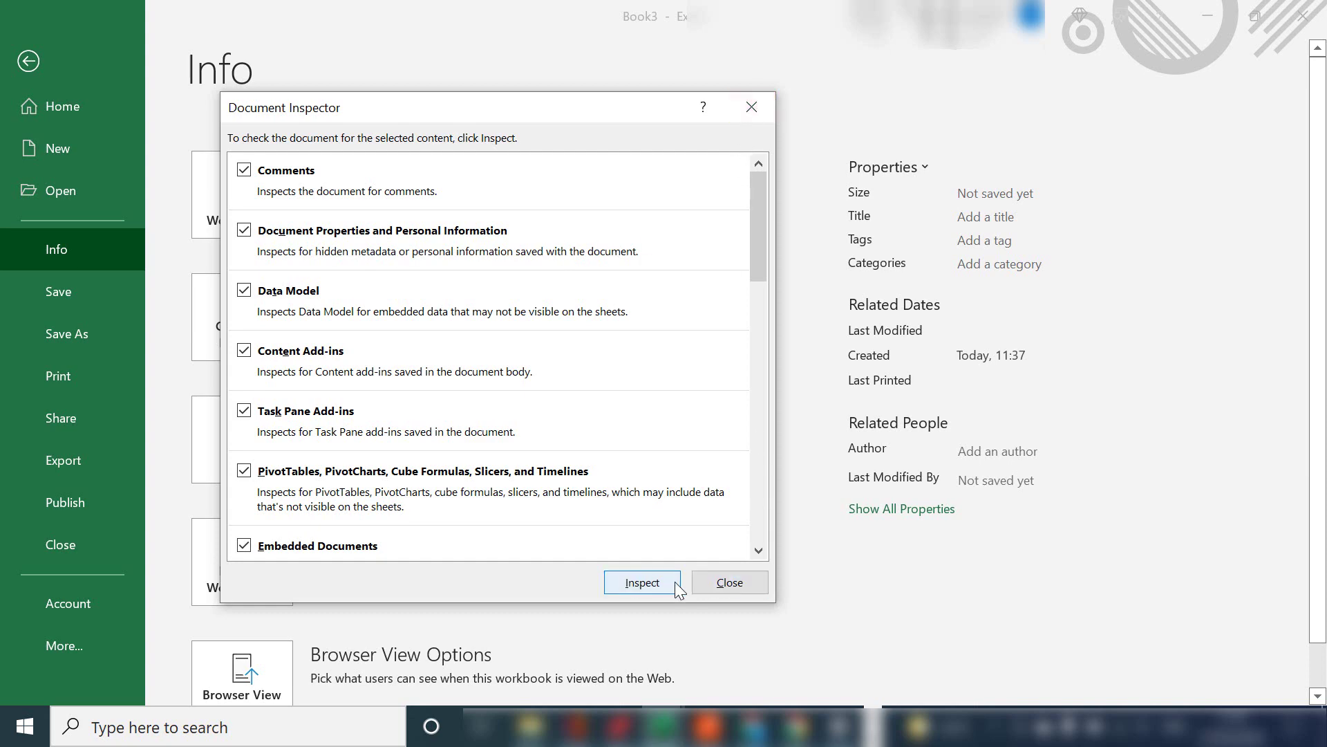
click(728, 583)
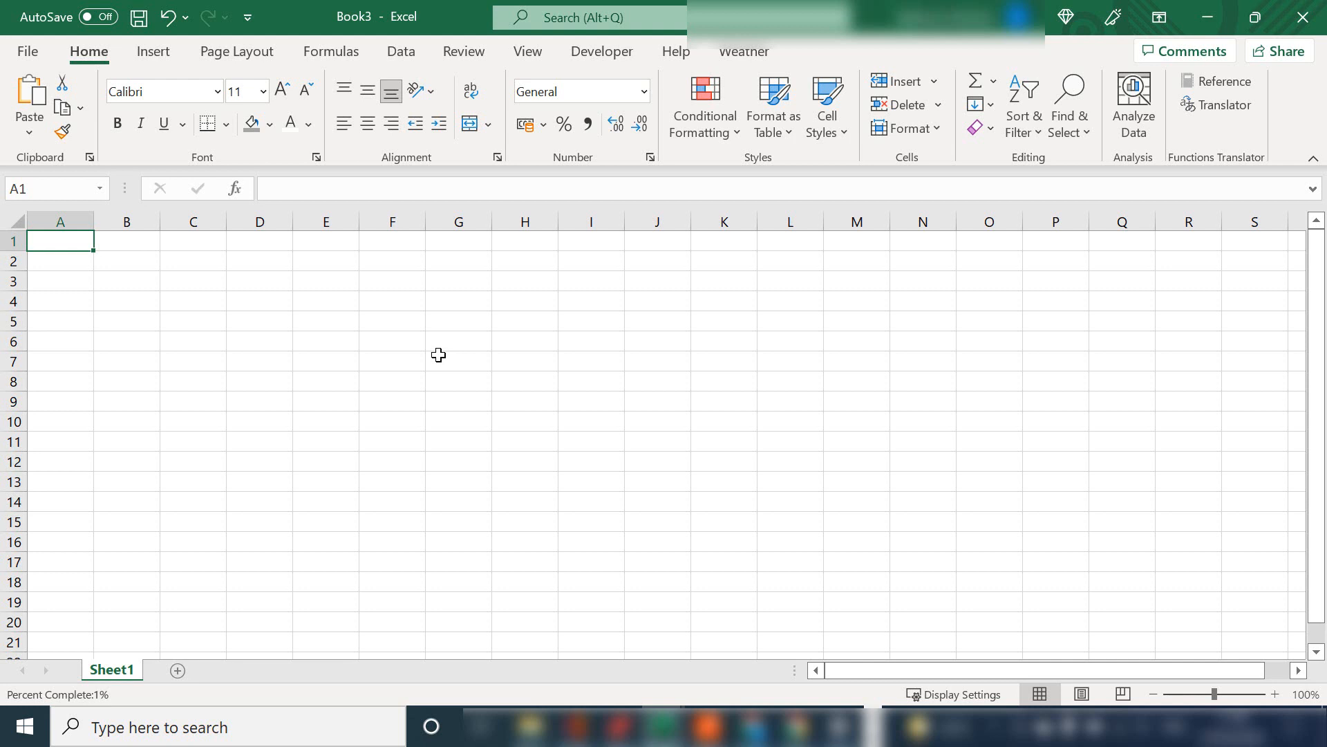
mouse_move(413, 423)
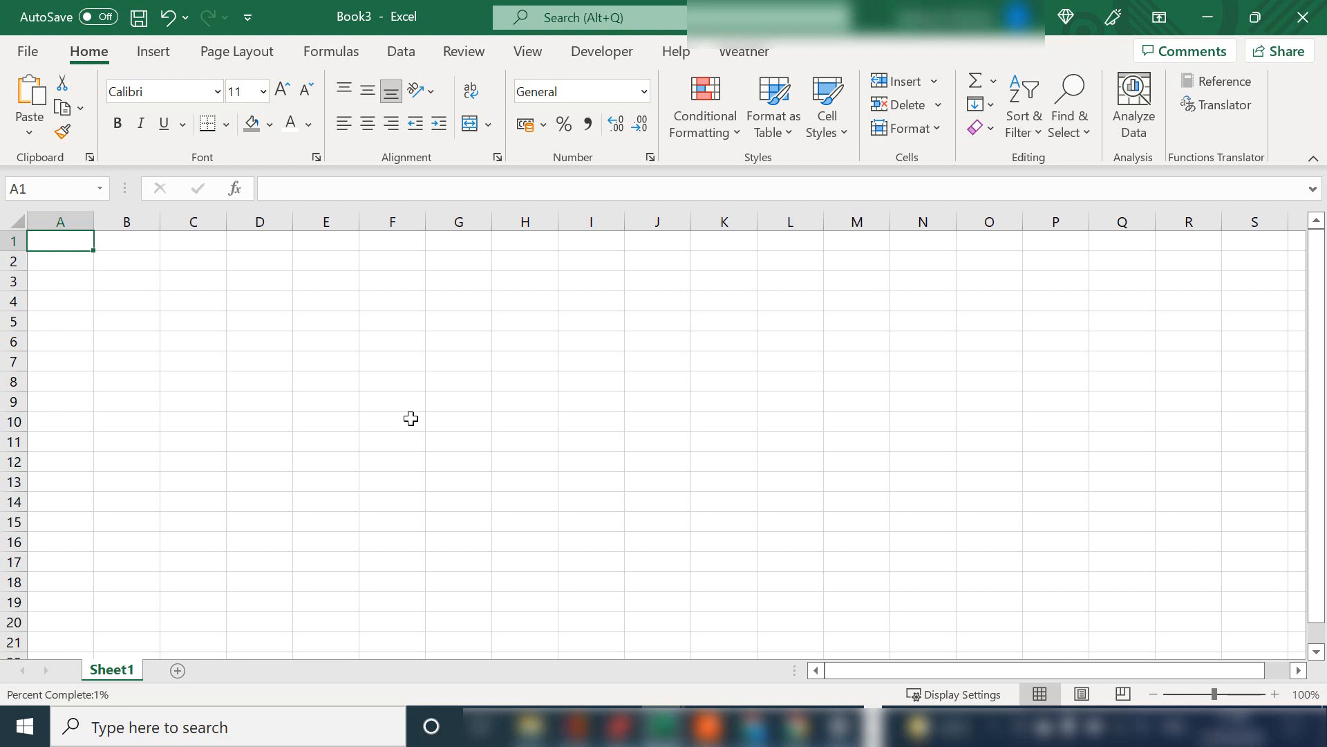
mouse_move(415, 365)
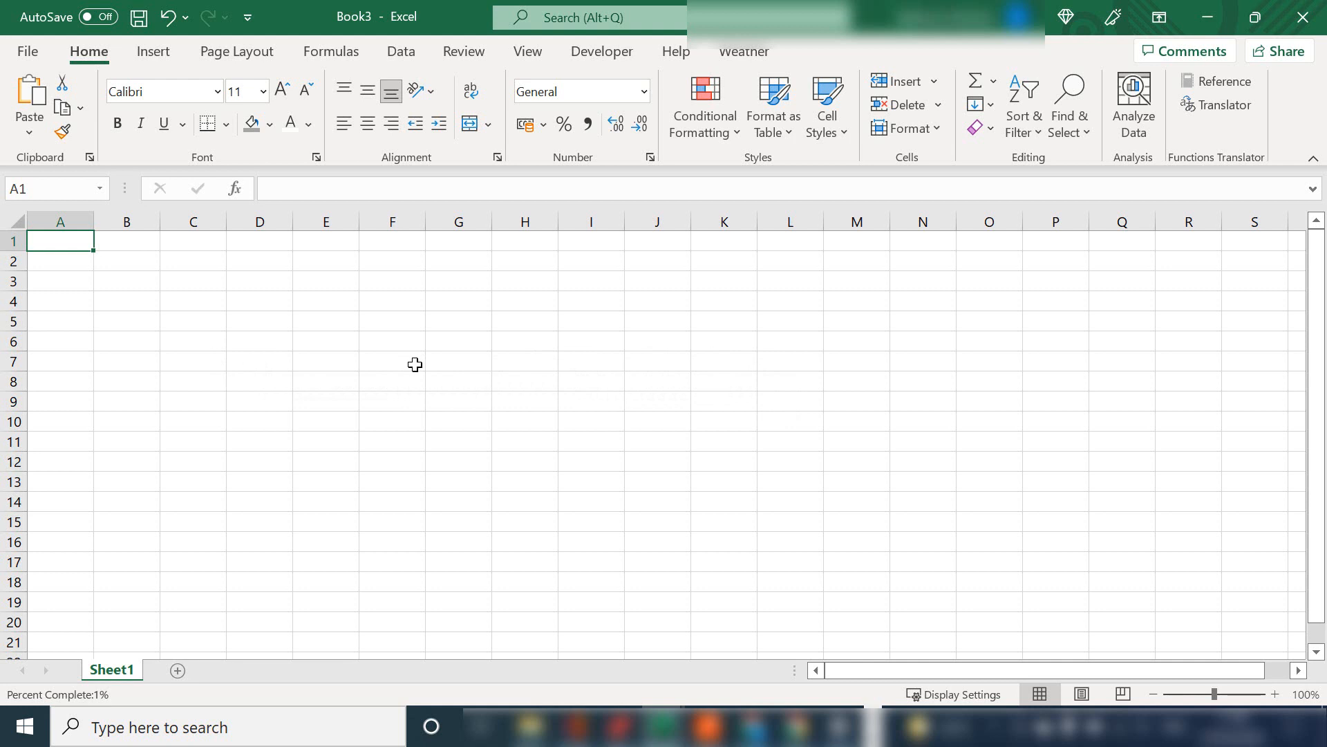
mouse_move(399, 374)
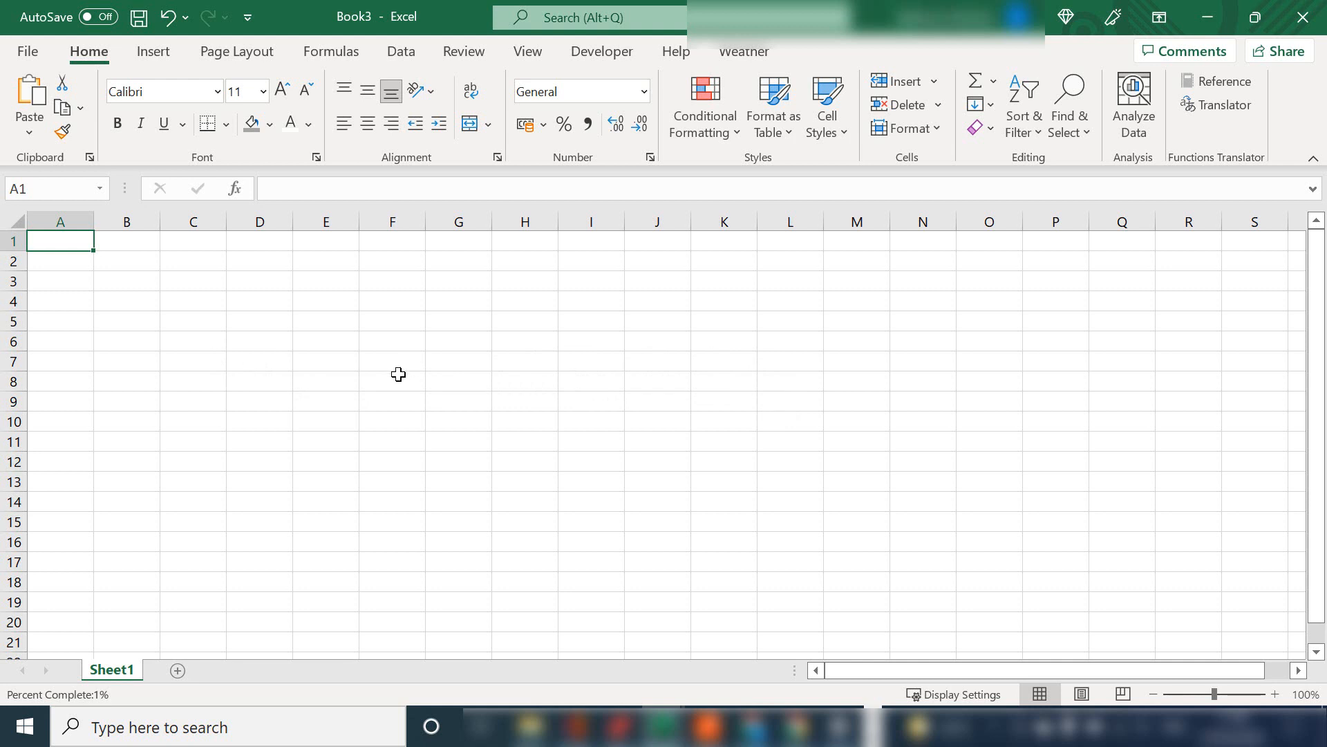